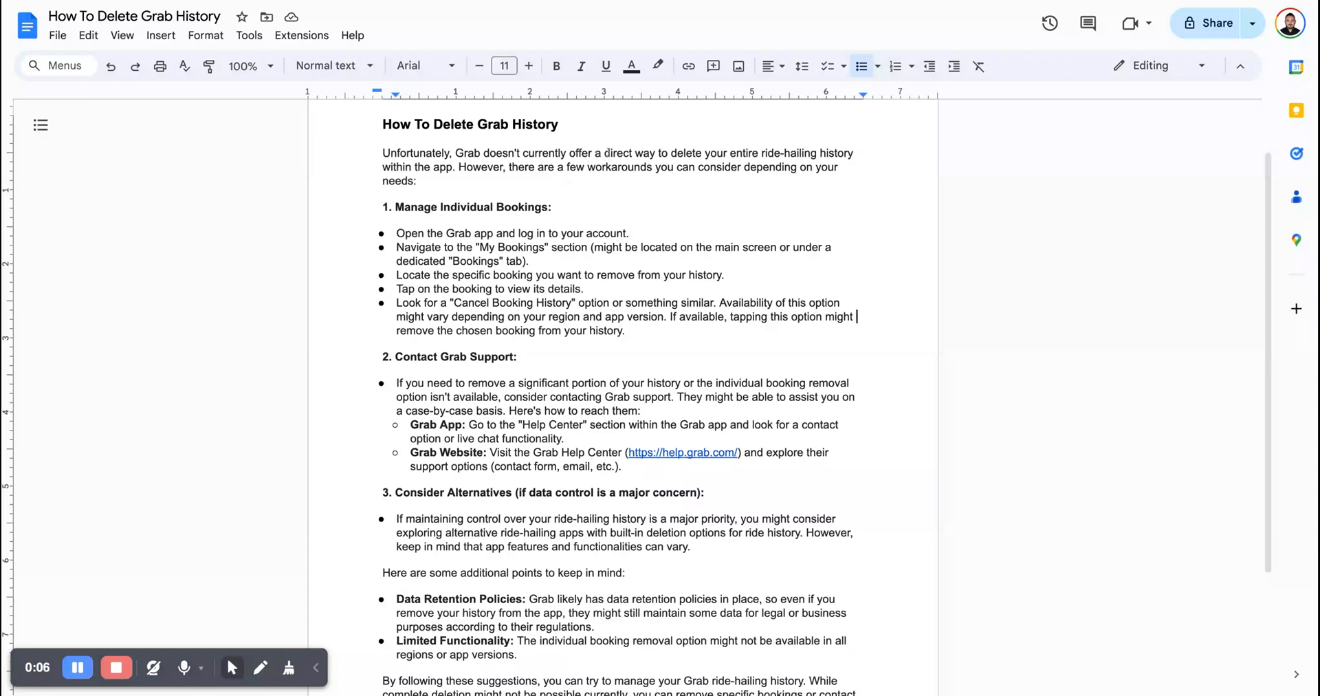
left_click_drag(609, 153, 765, 152)
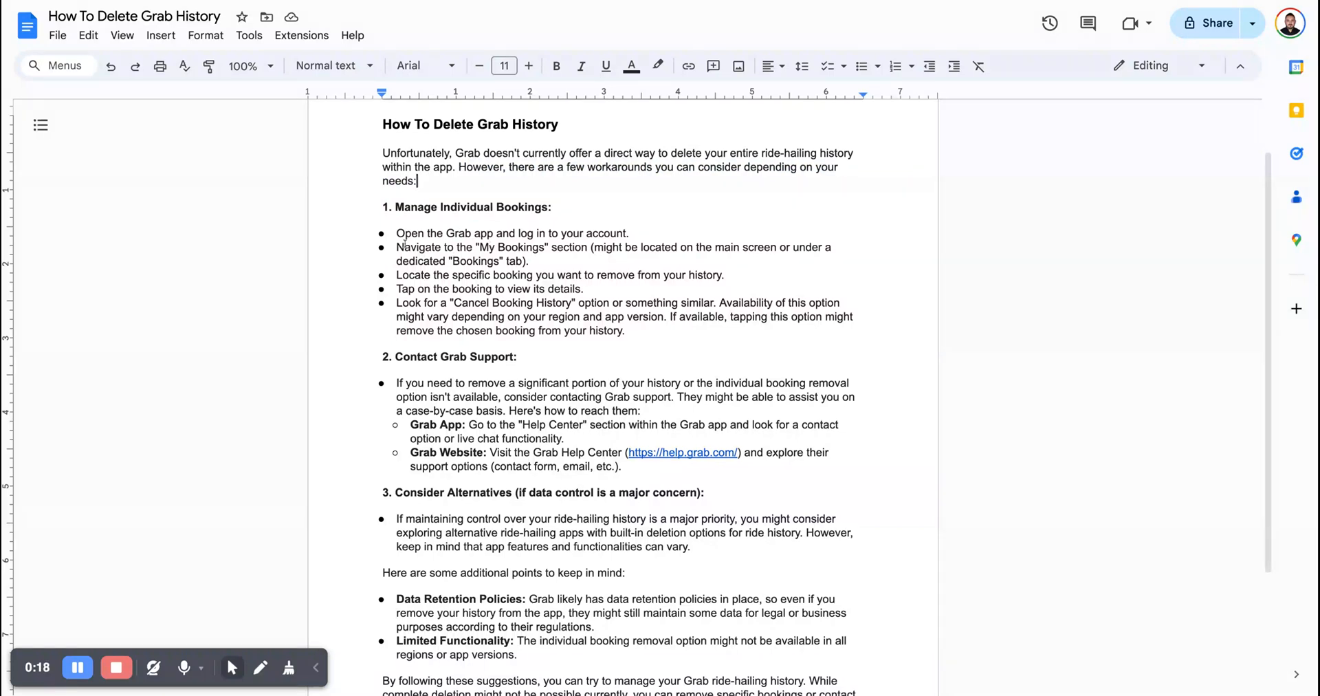
left_click_drag(518, 233, 630, 234)
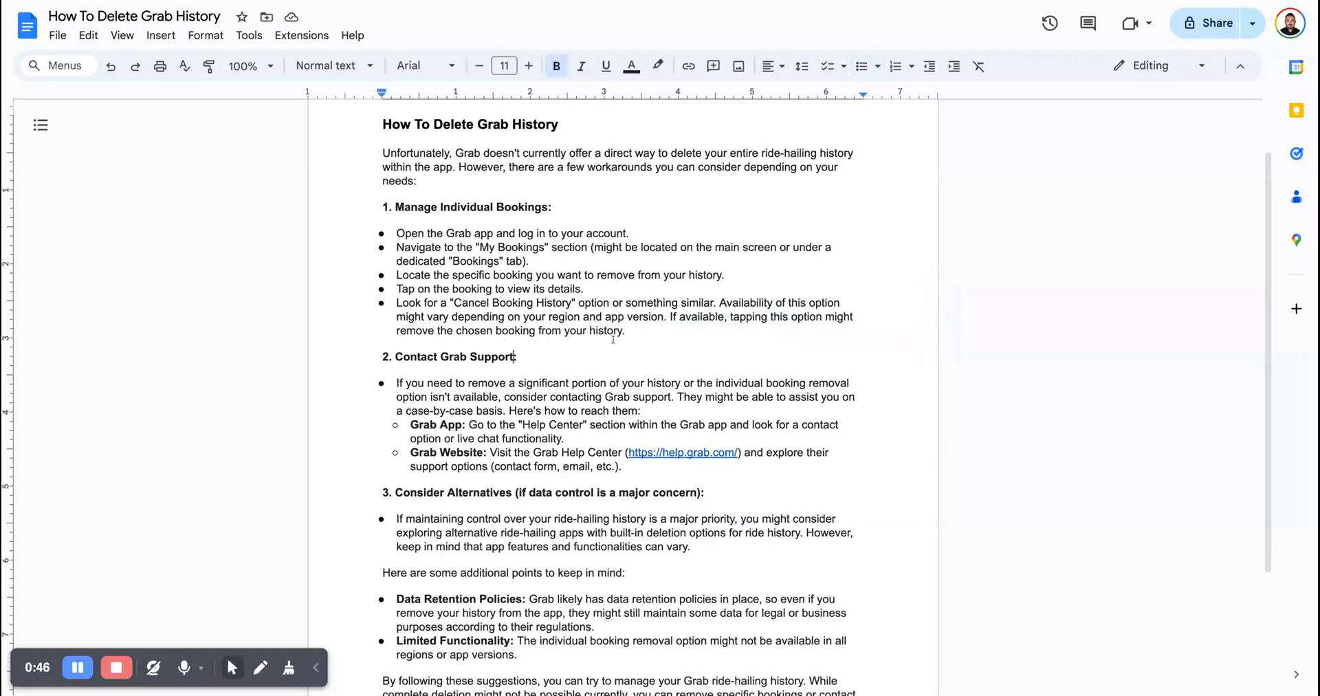
scroll("down", 3)
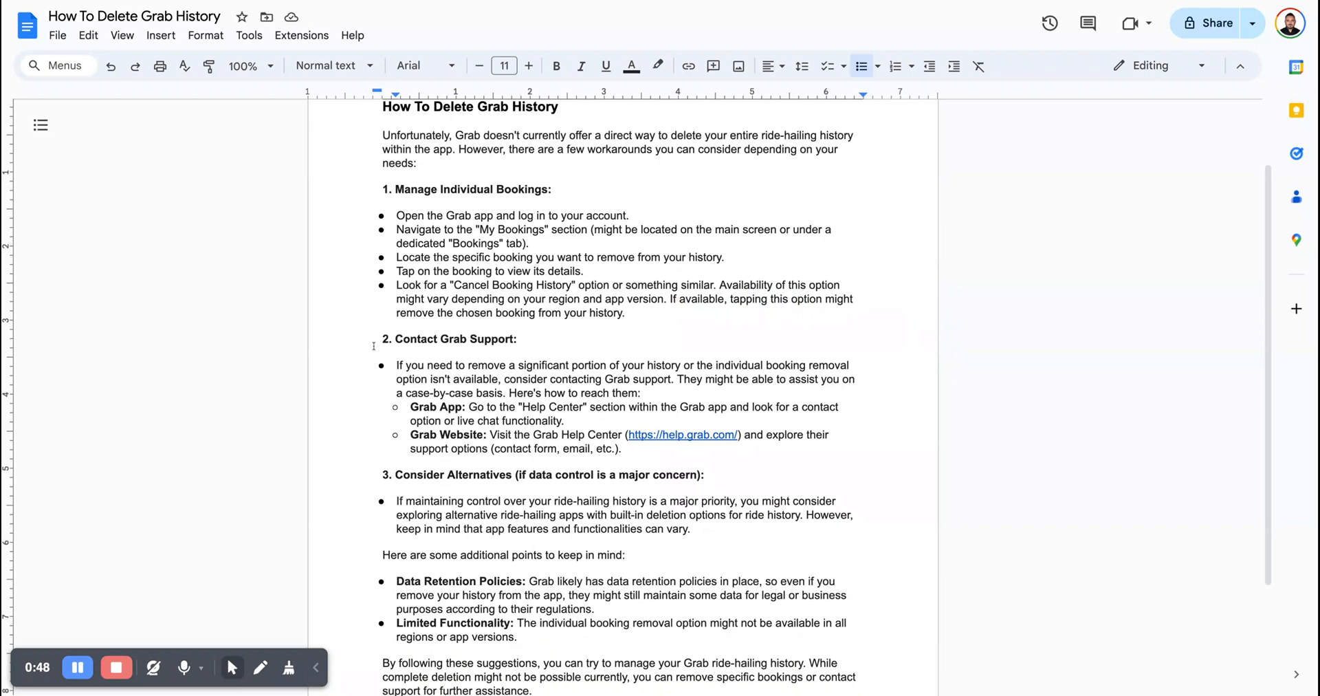
double_click(448, 339)
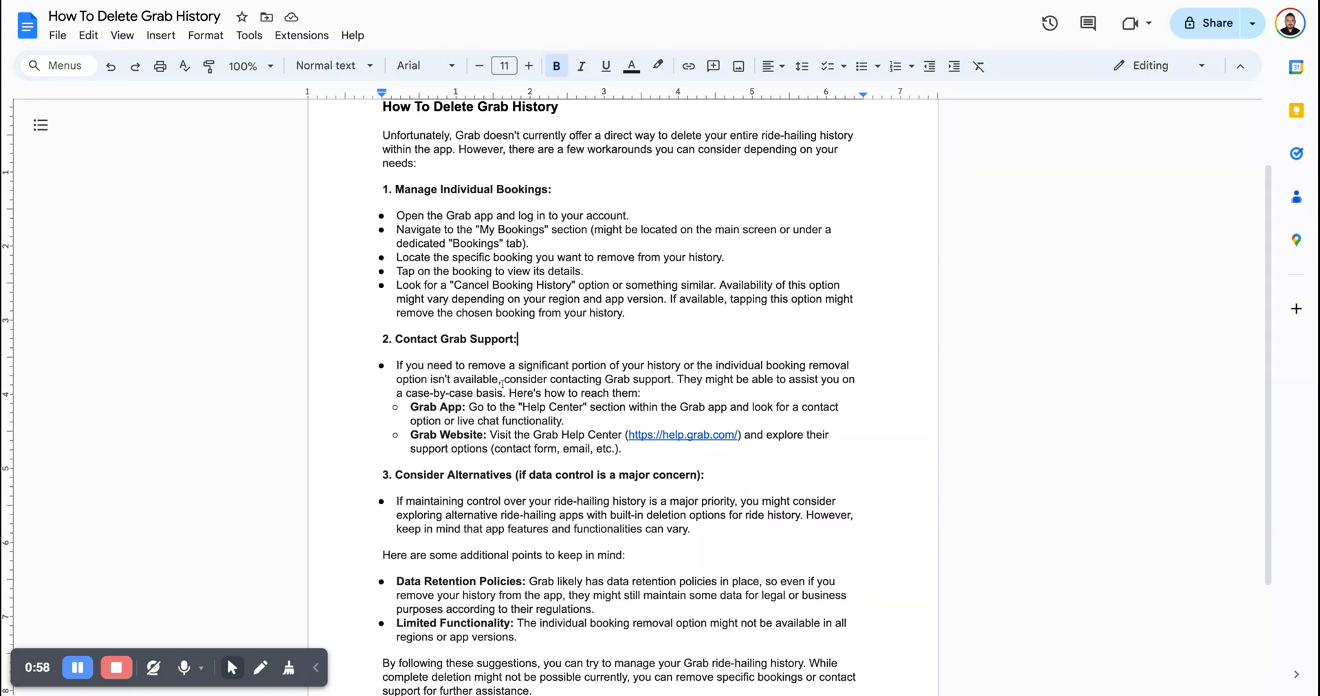
left_click_drag(504, 380, 638, 379)
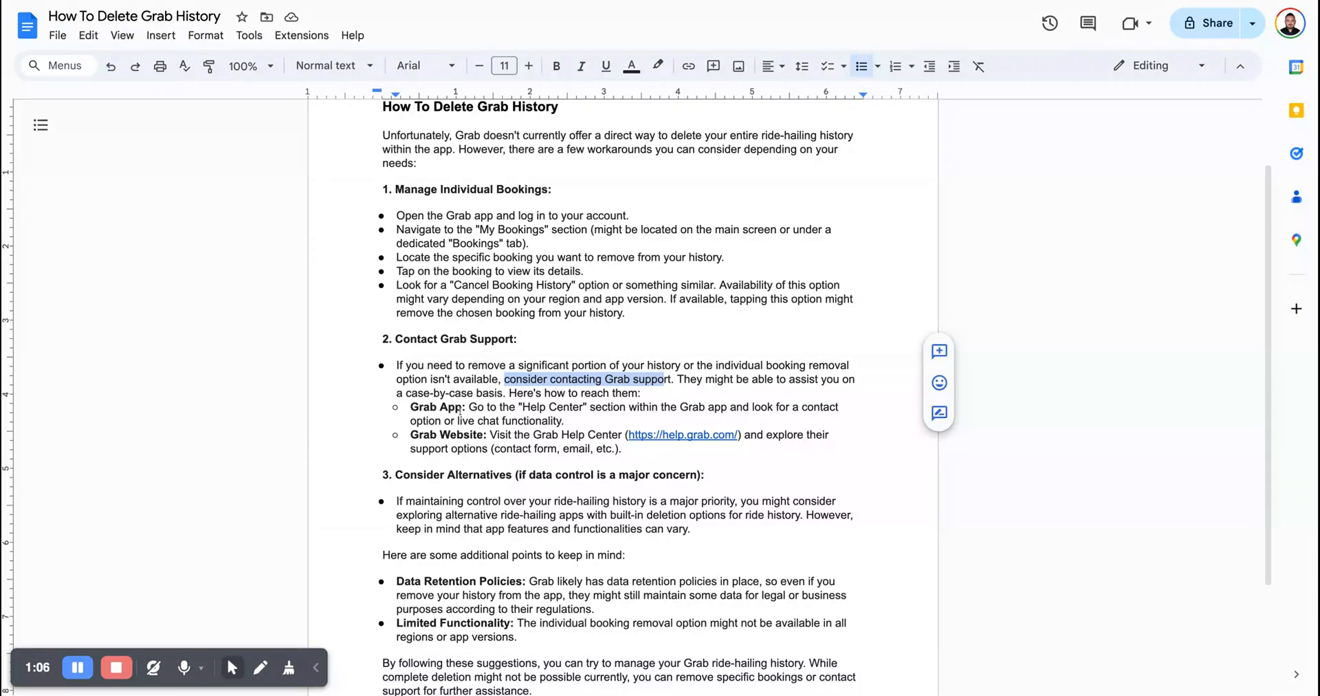
left_click(595, 407)
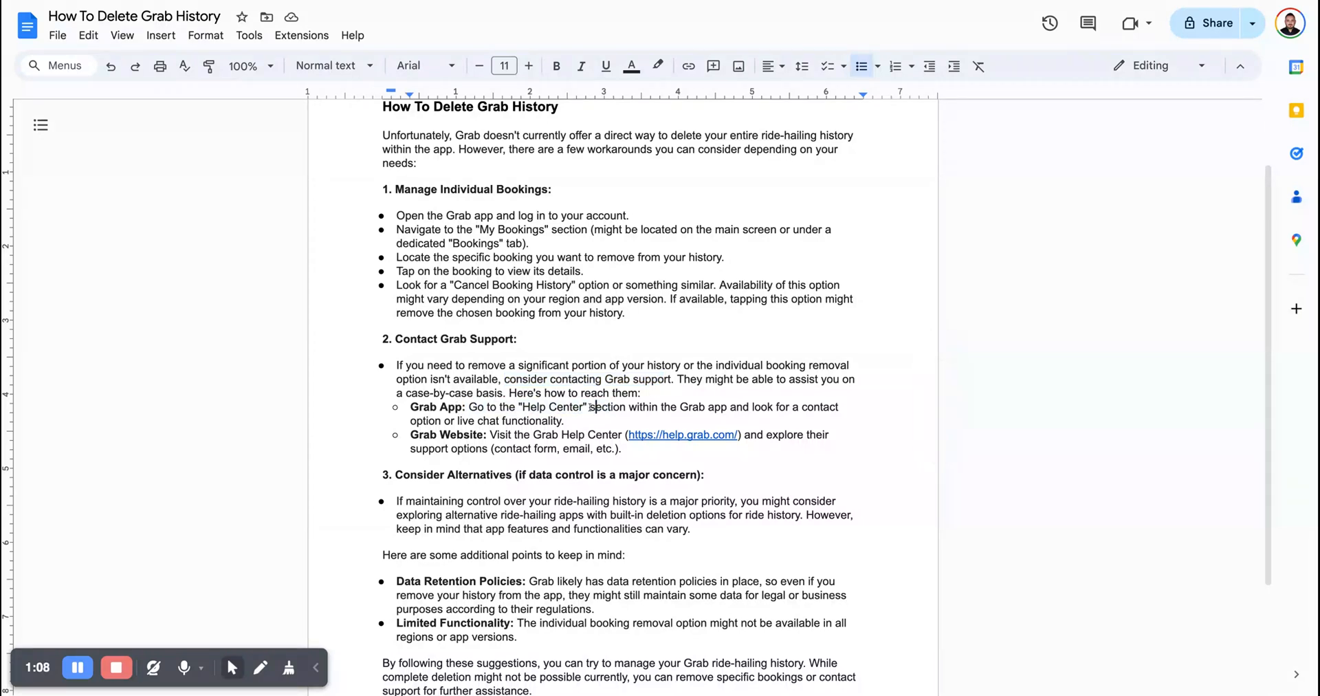
left_click_drag(632, 407, 735, 407)
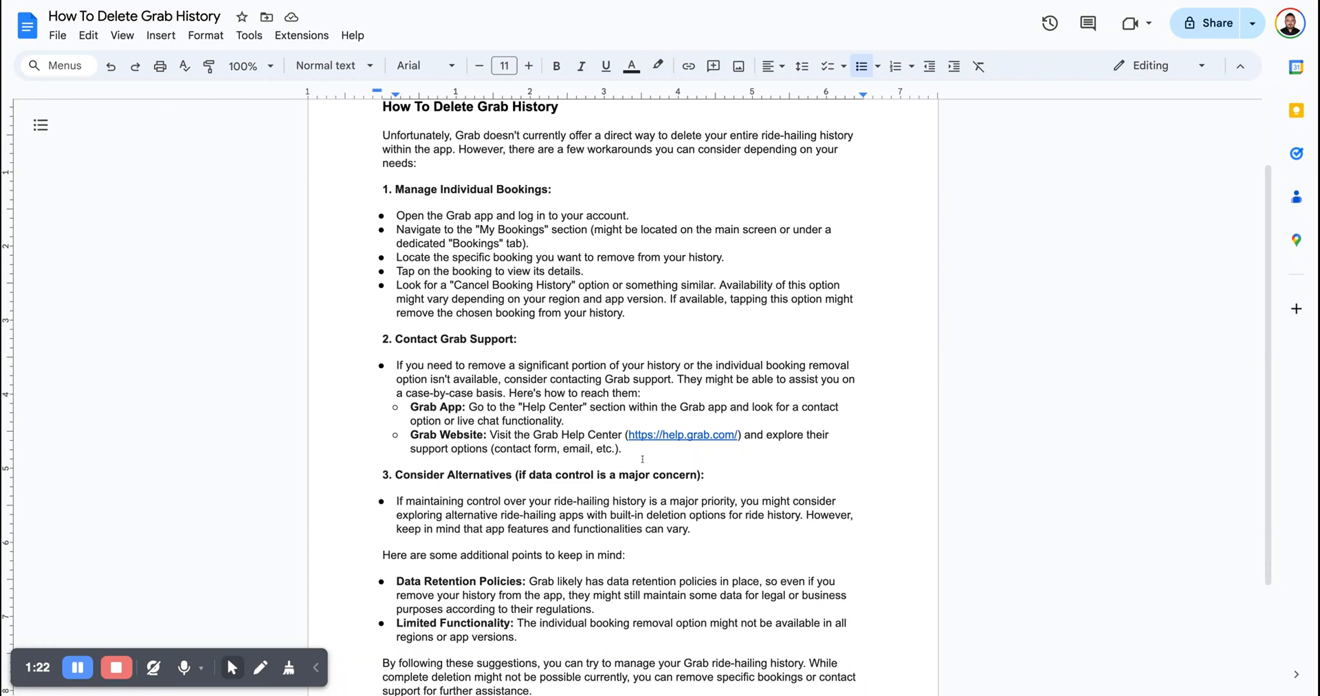
scroll("down", 3)
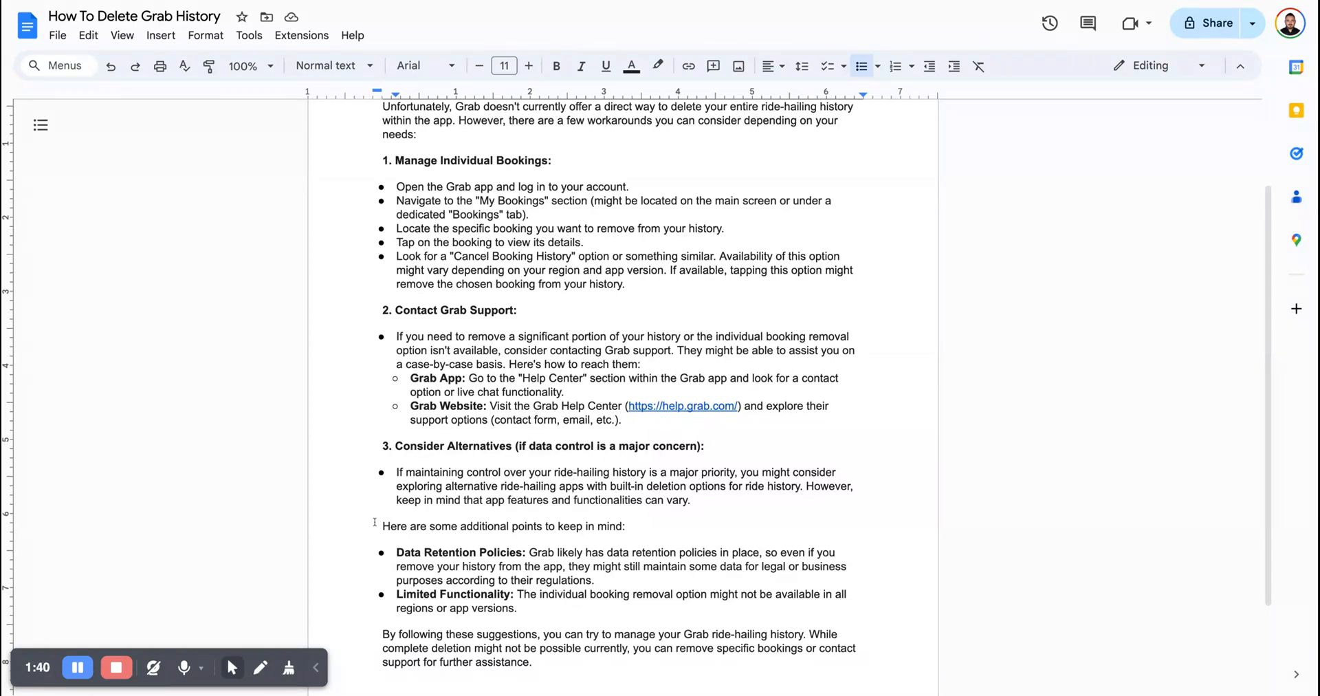
left_click_drag(464, 499, 616, 500)
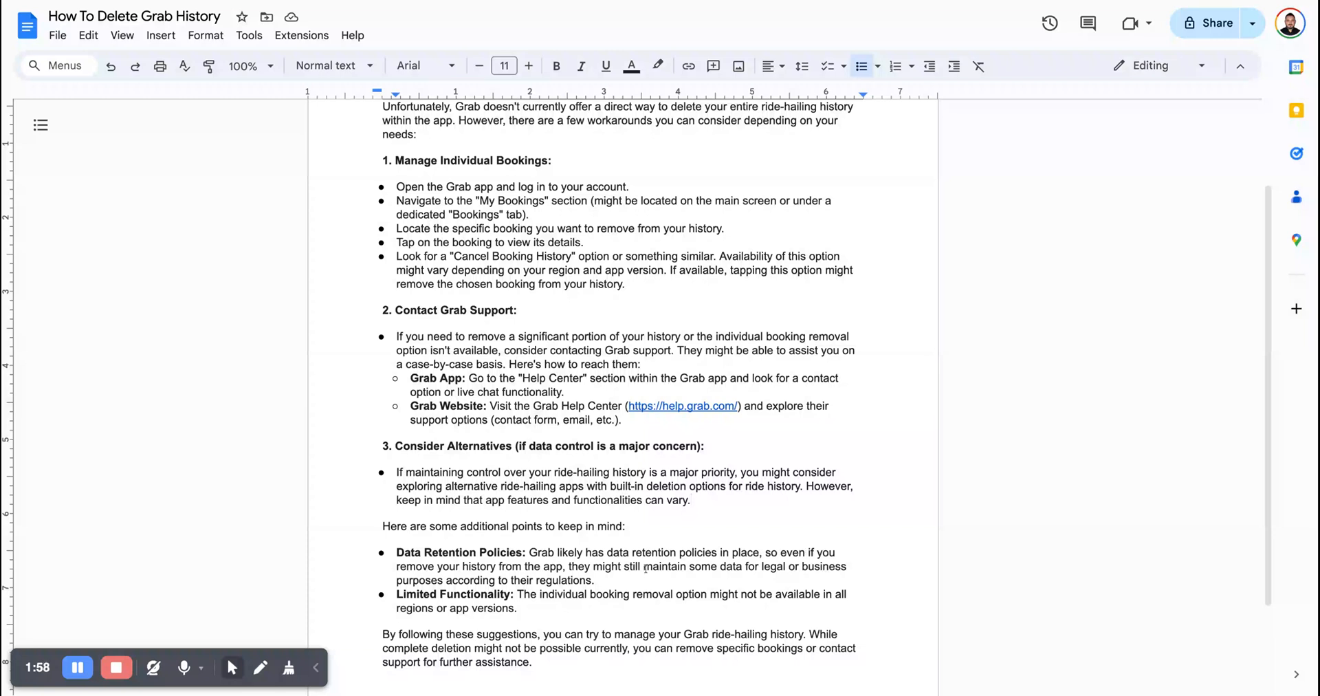
left_click_drag(437, 567, 561, 566)
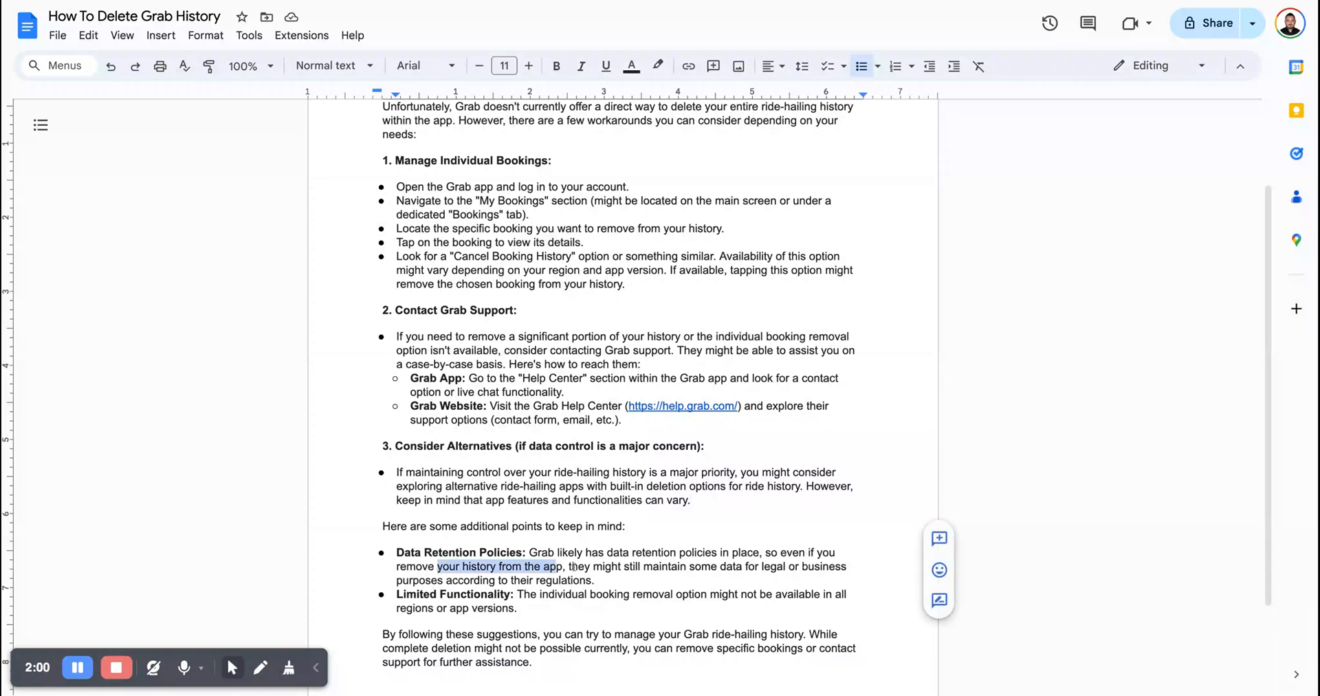
left_click_drag(570, 567, 715, 567)
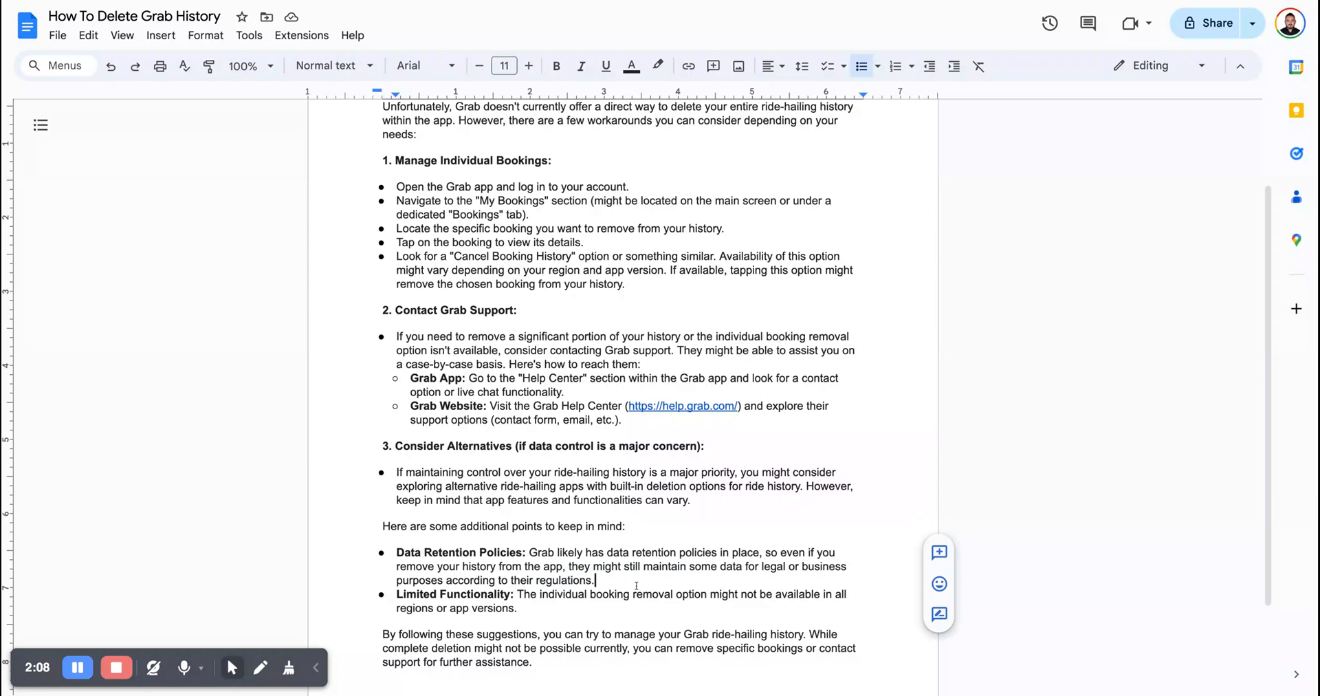
left_click_drag(518, 594, 617, 595)
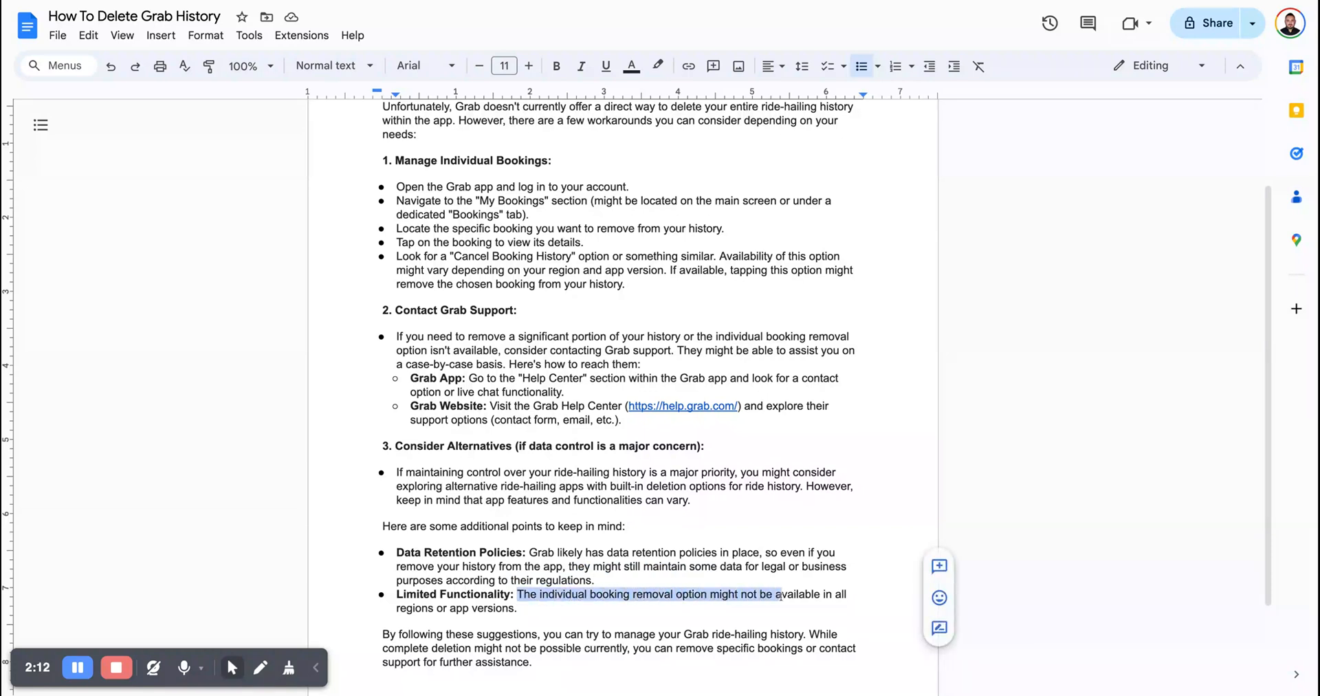
left_click(520, 608)
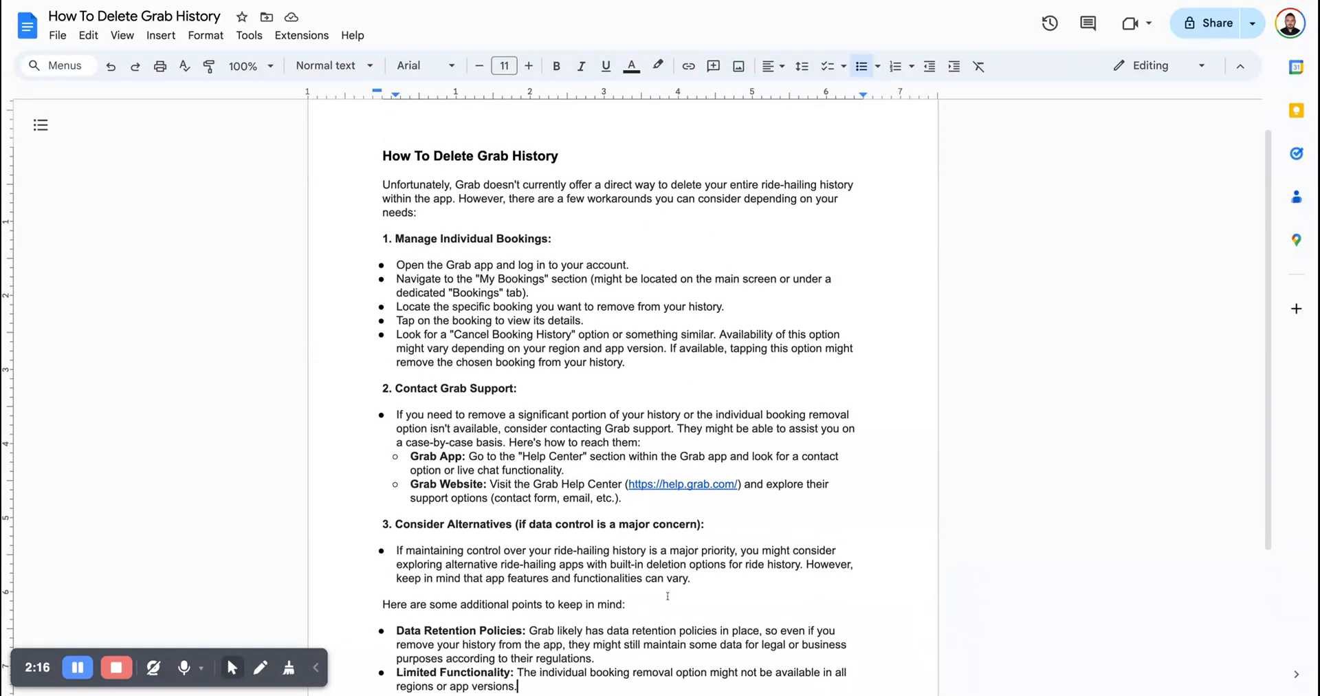
scroll("down", 3)
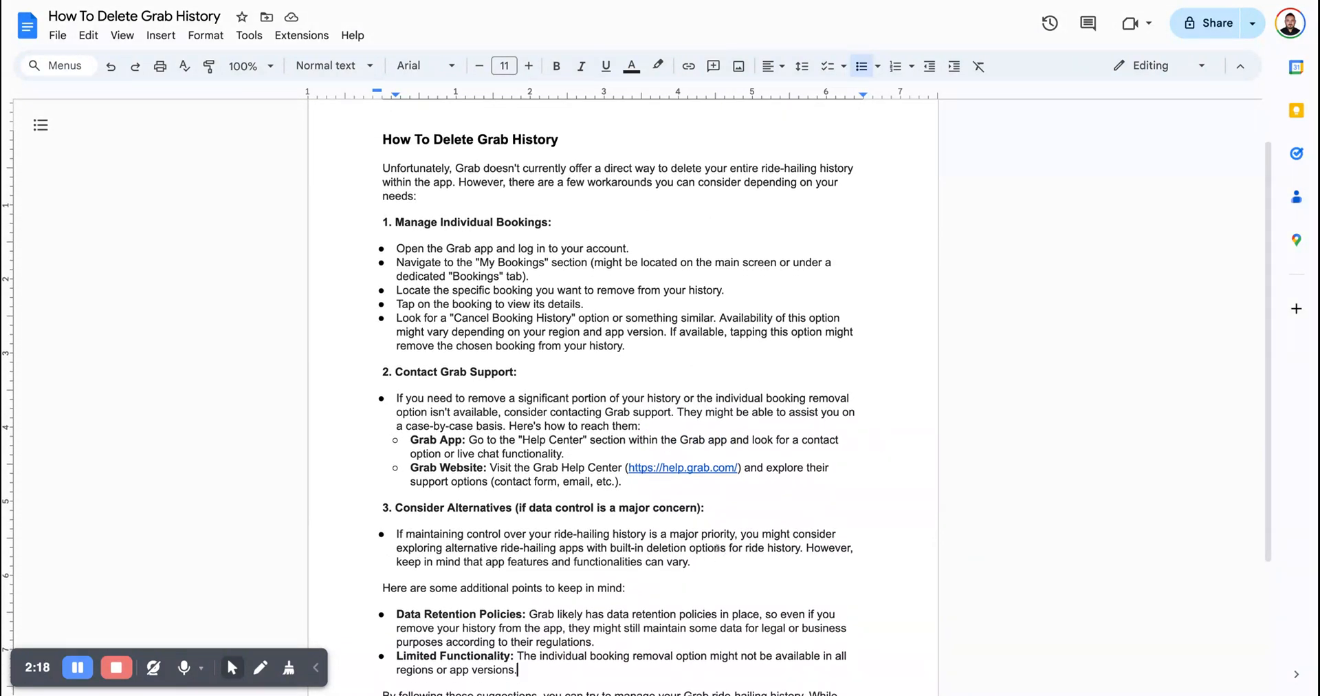